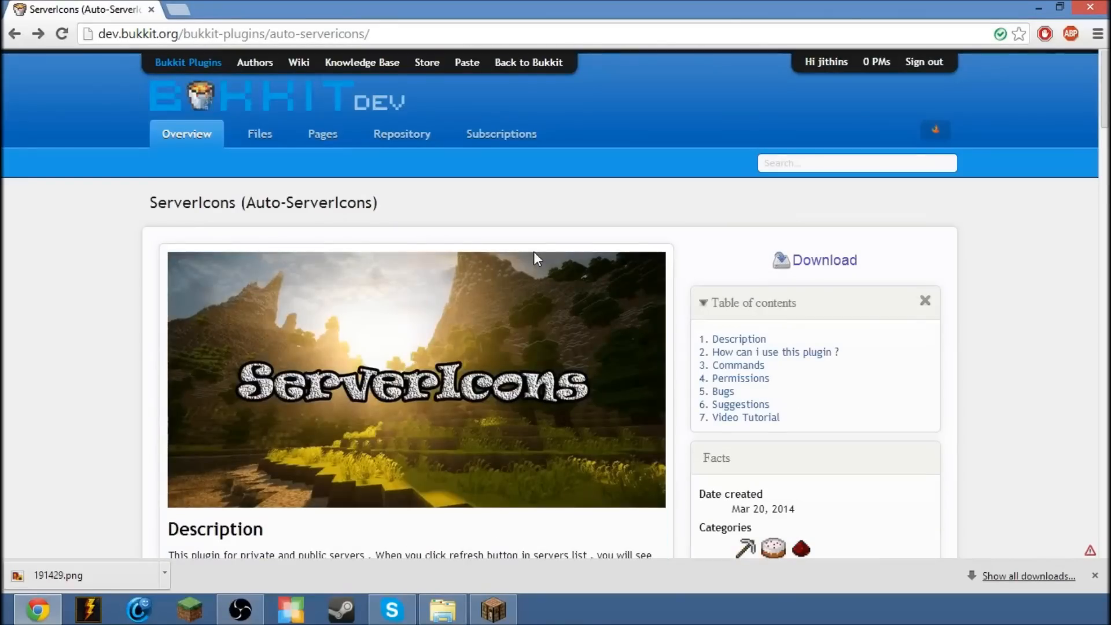
Step: Browse the server folder contents in File Explorer before heading into plugins
double_click(157, 202)
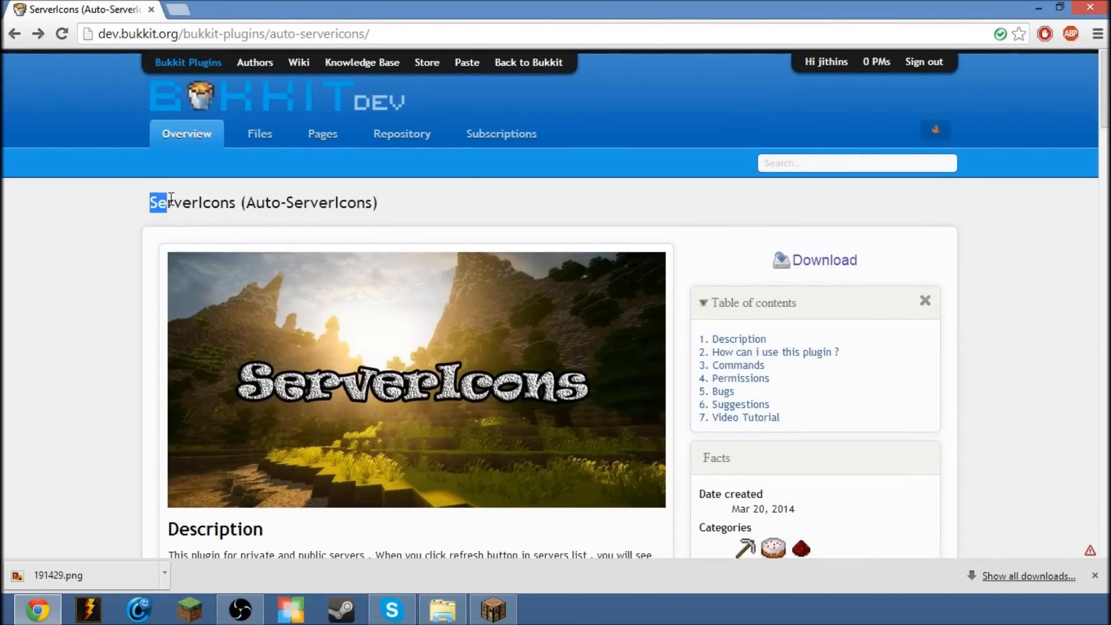
scroll(down, 3)
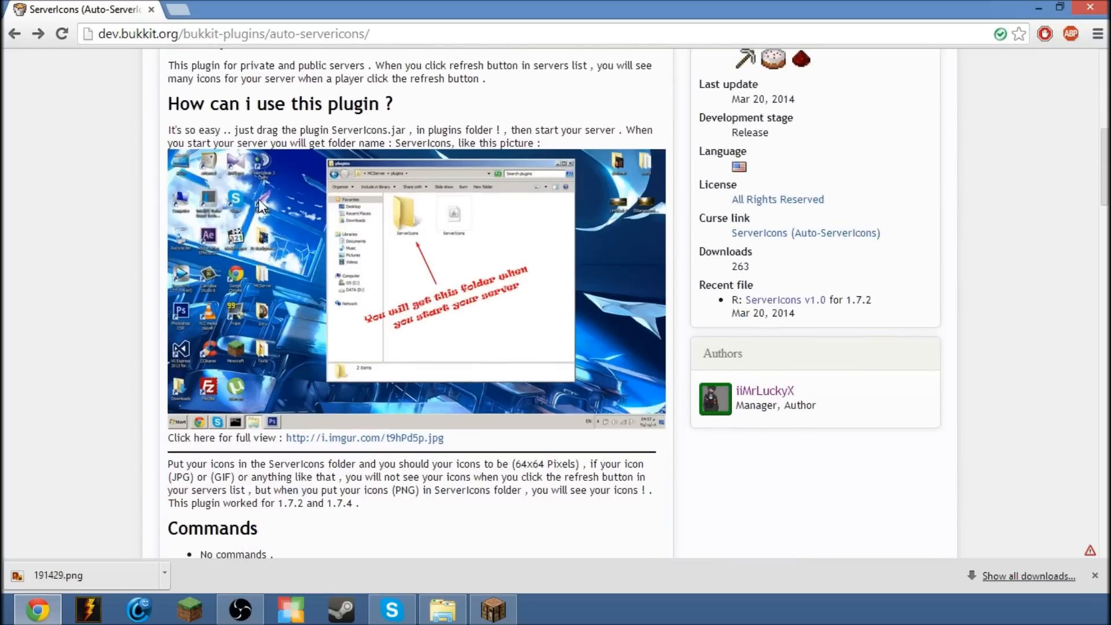
mouse_move(854, 422)
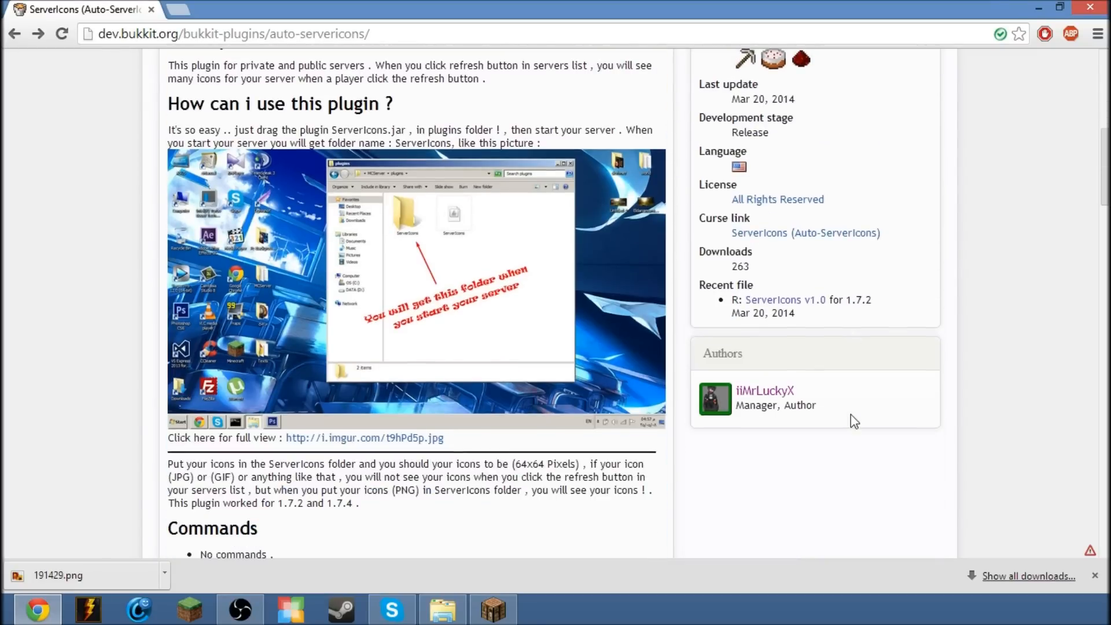
scroll(up, 3)
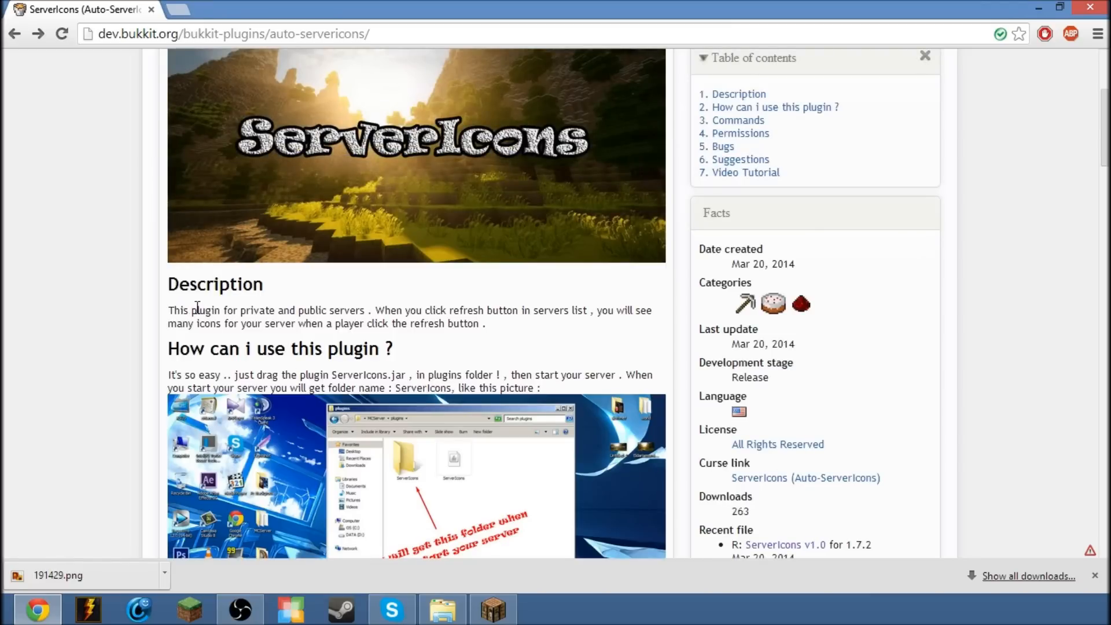
mouse_move(384, 311)
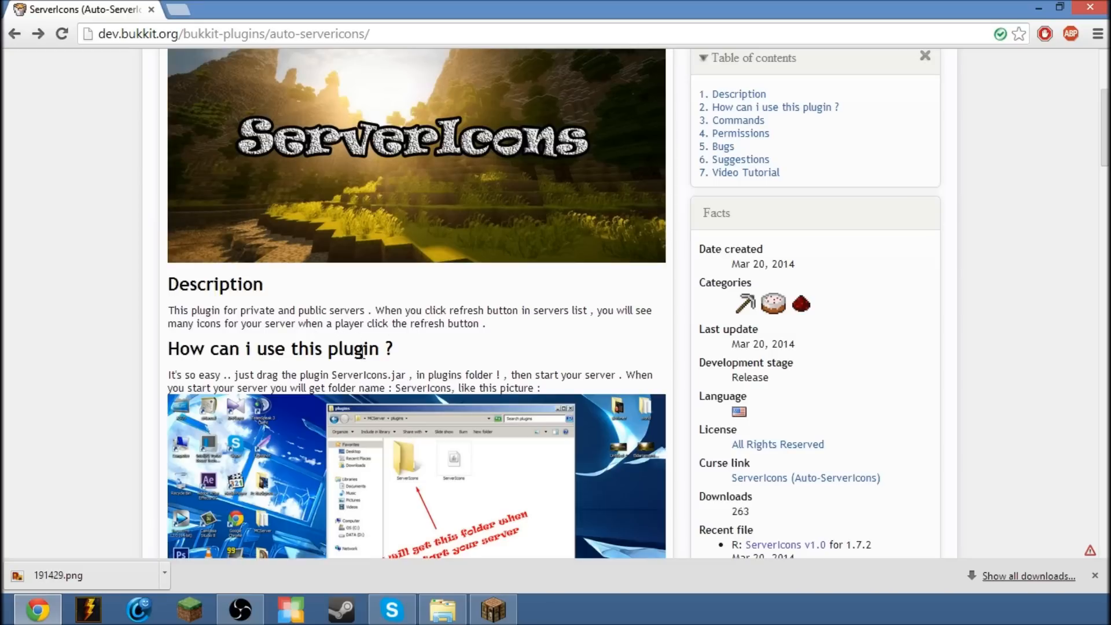
mouse_move(410, 367)
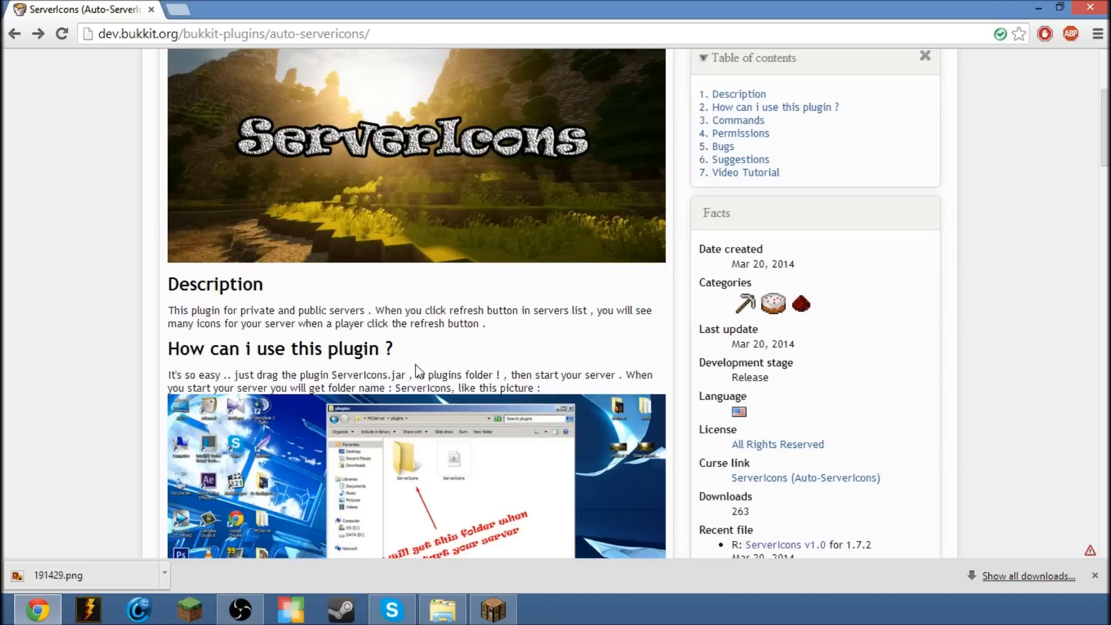
click(490, 609)
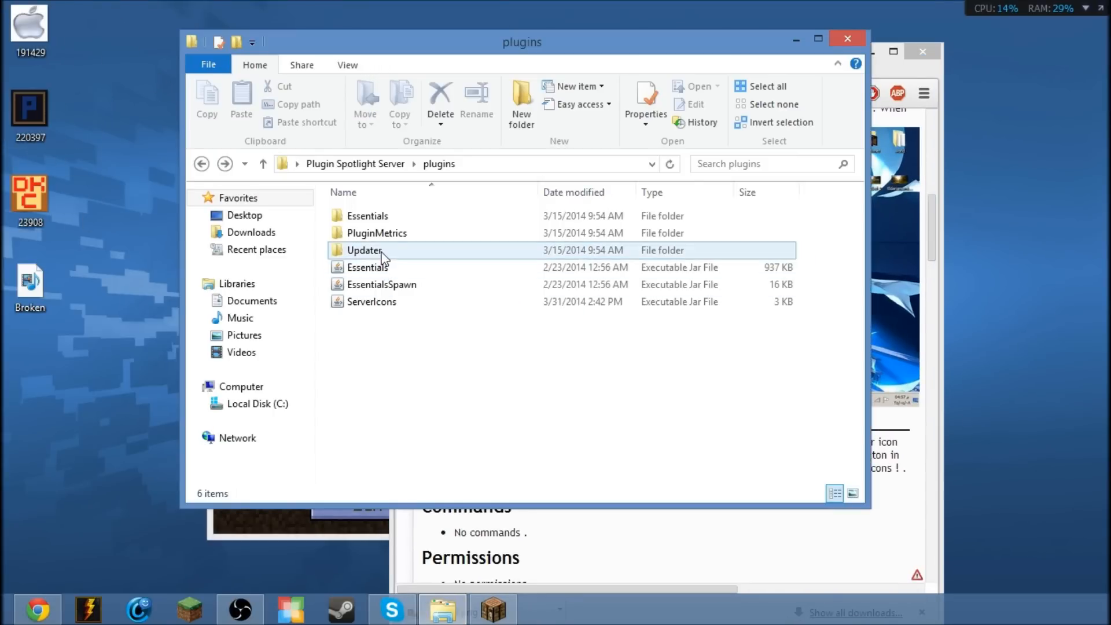
Step: Dismiss the ServerIcons location-unavailable error, start the Bukkit server and return to the plugins folder
double_click(372, 301)
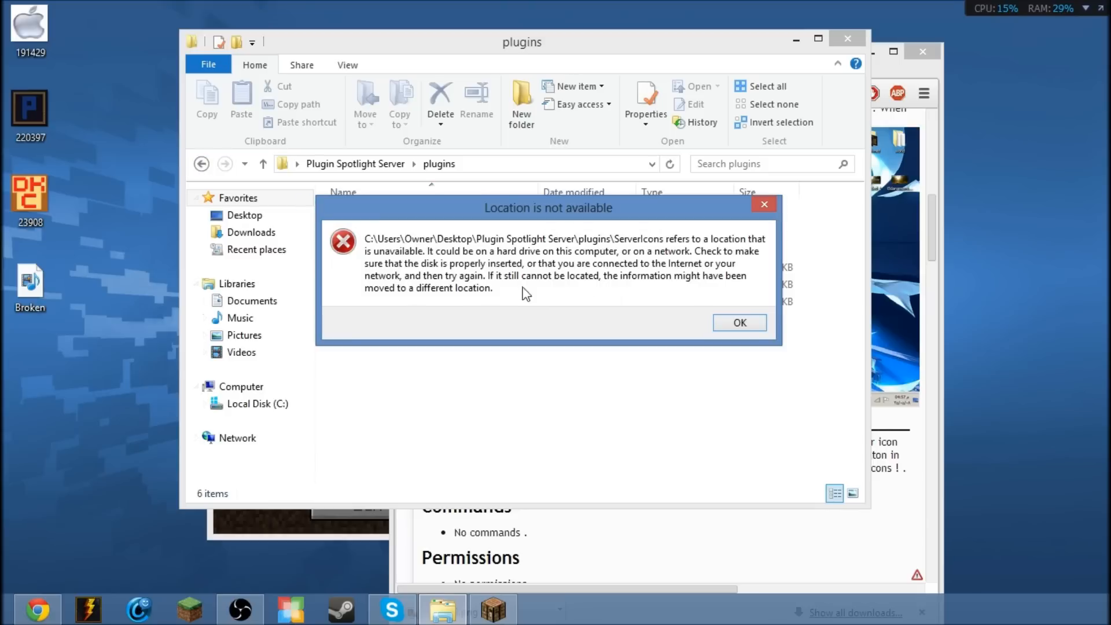
click(740, 323)
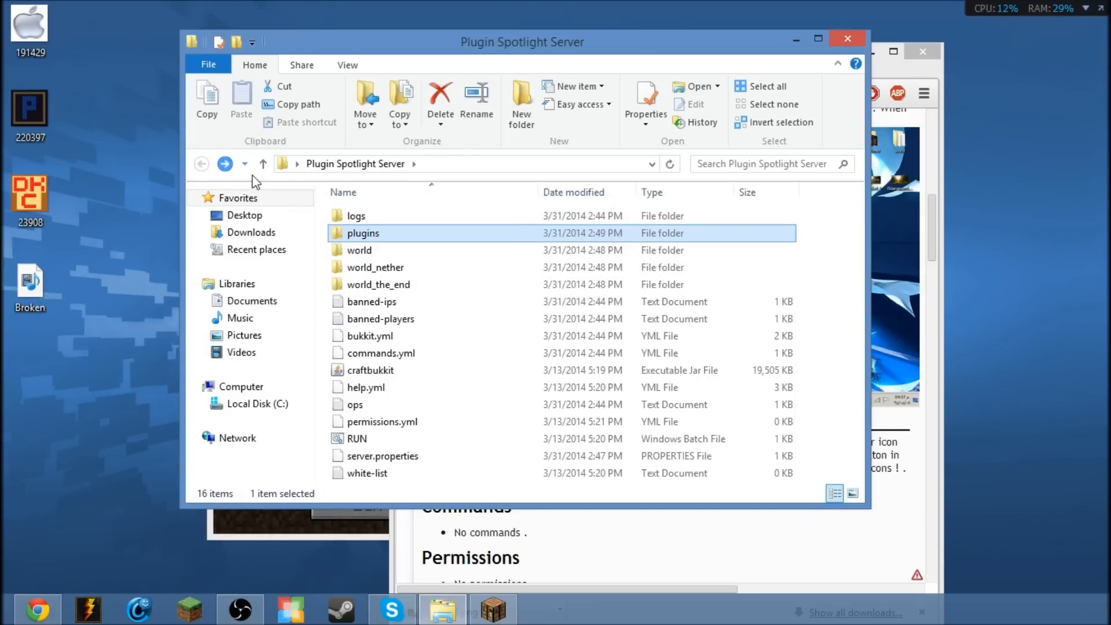
double_click(356, 437)
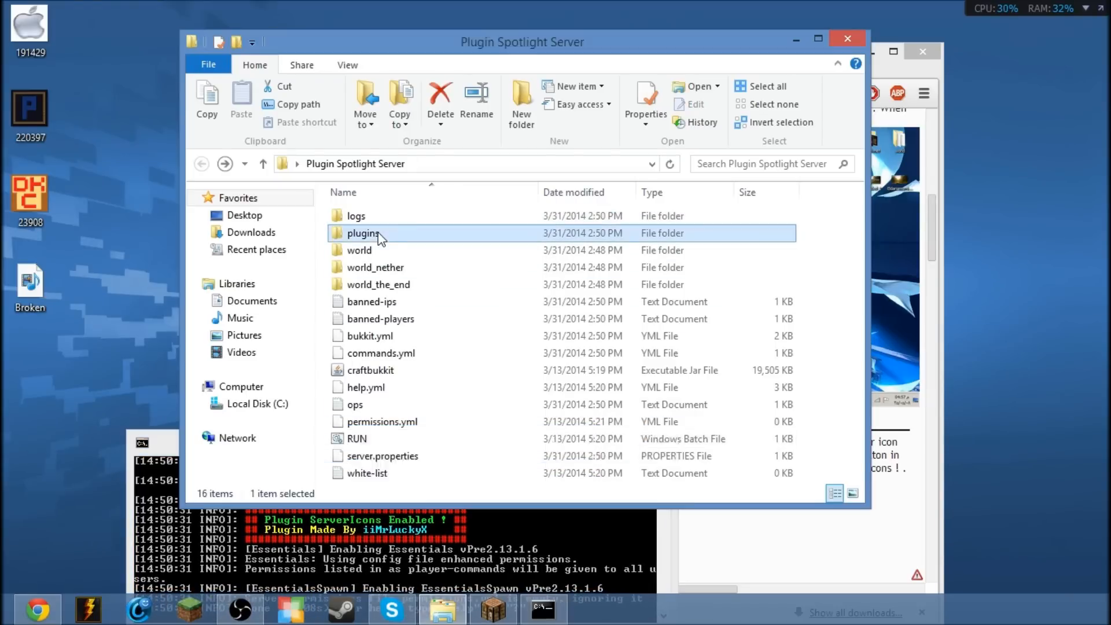
double_click(362, 233)
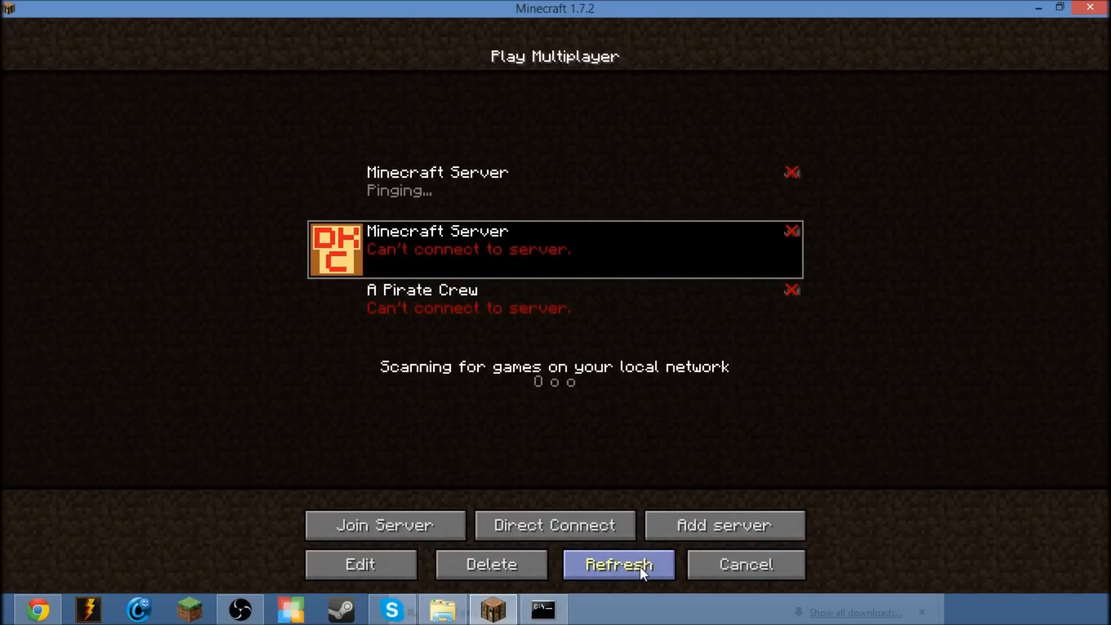
Step: Refresh the Multiplayer list three times to cycle the icon (apple, DKC, P), then bring Chrome forward
click(619, 564)
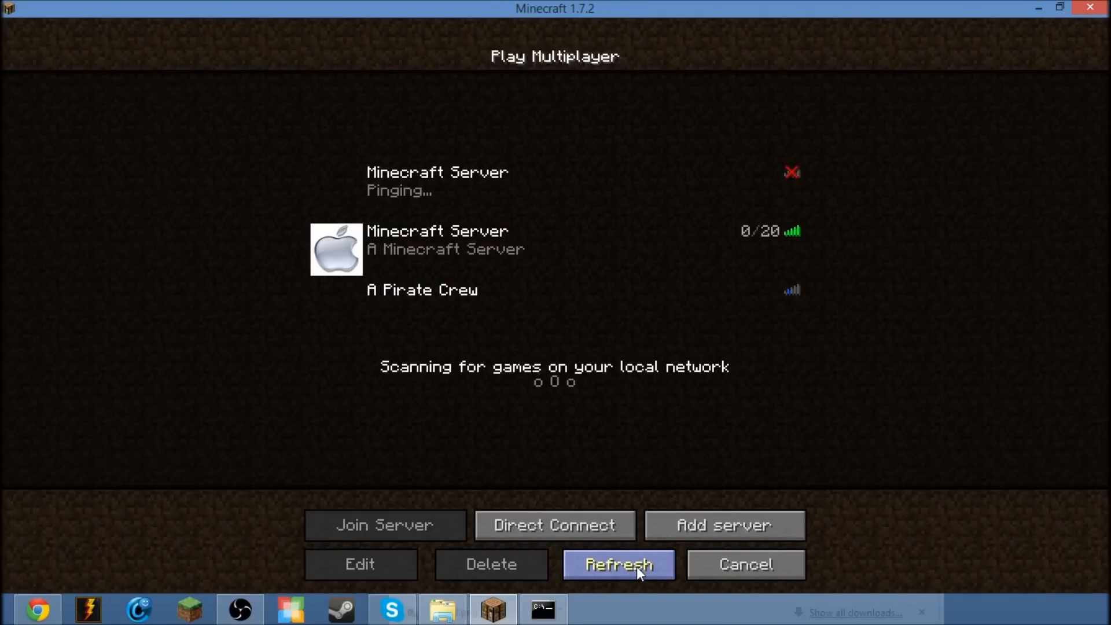
click(617, 564)
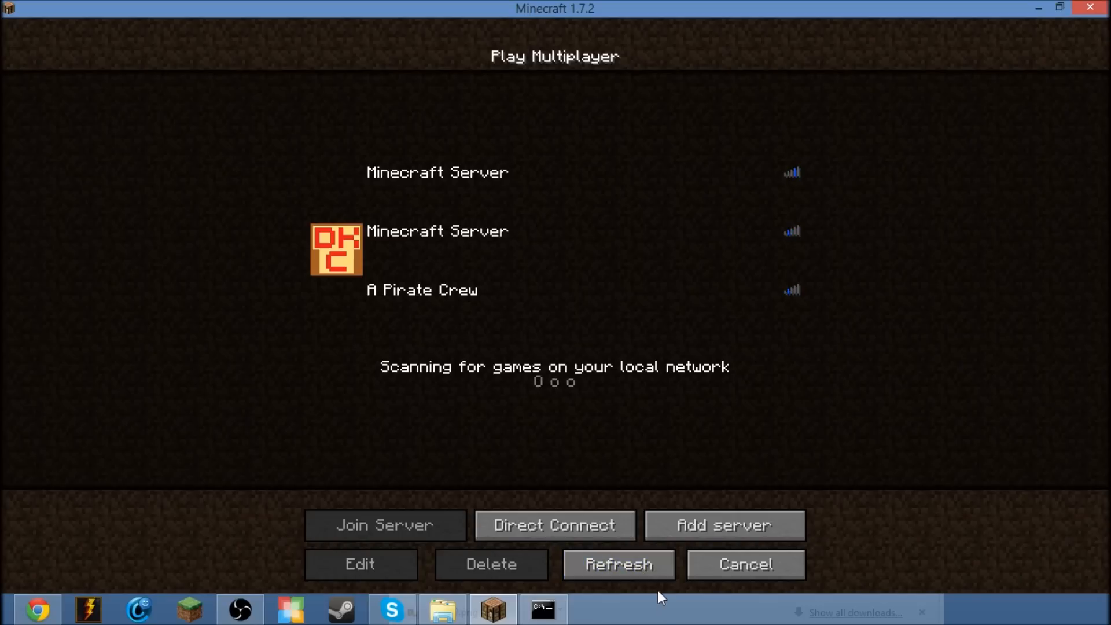
mouse_move(618, 563)
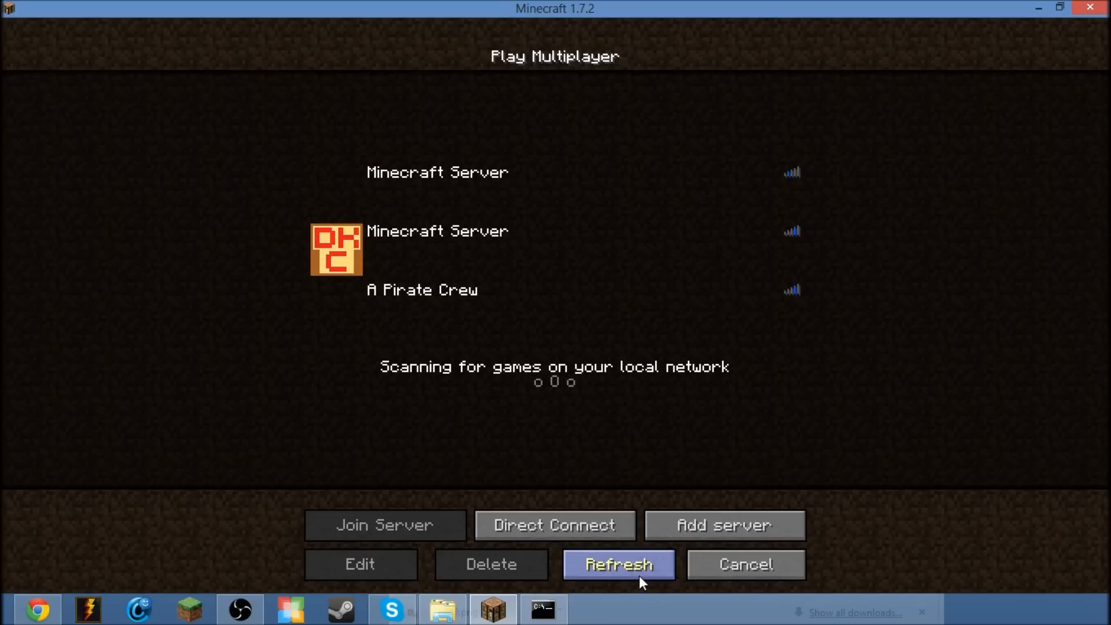
click(618, 563)
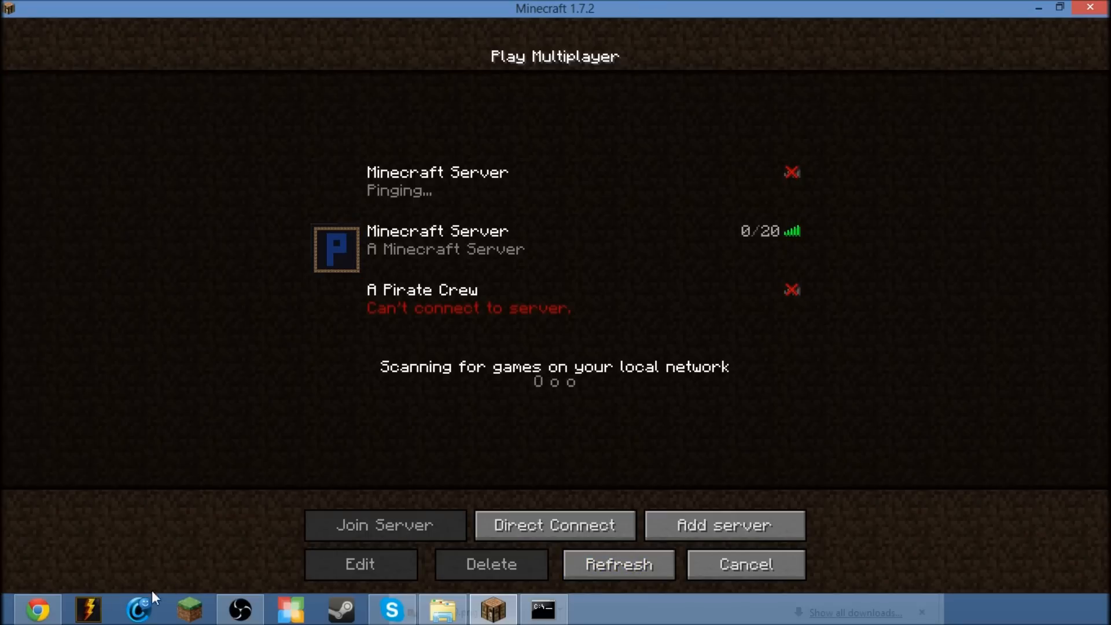
click(37, 610)
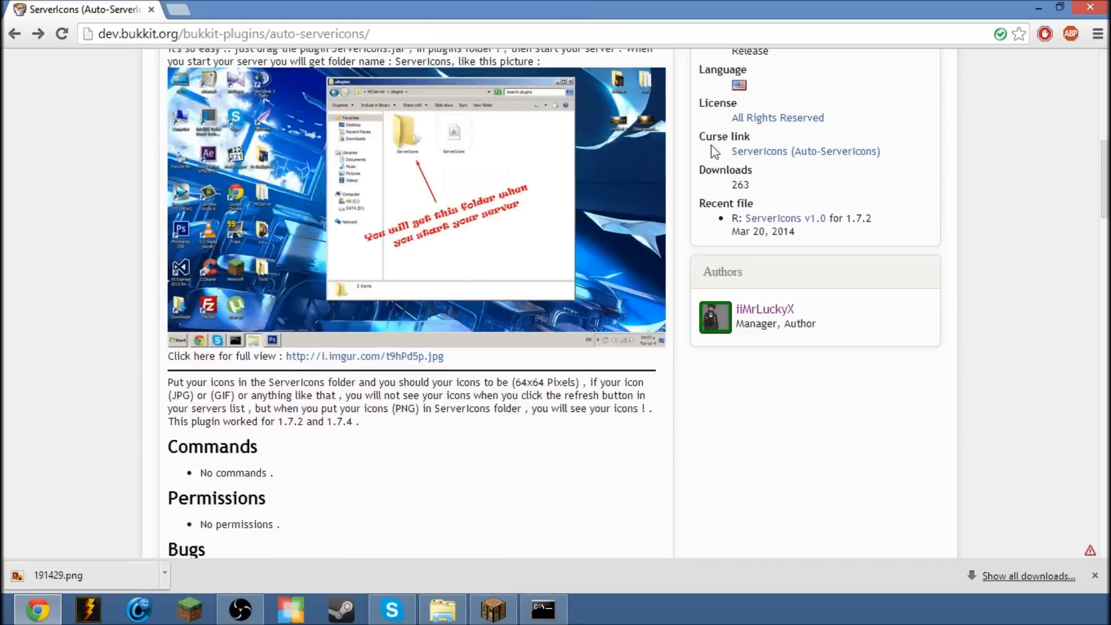
scroll(down, 3)
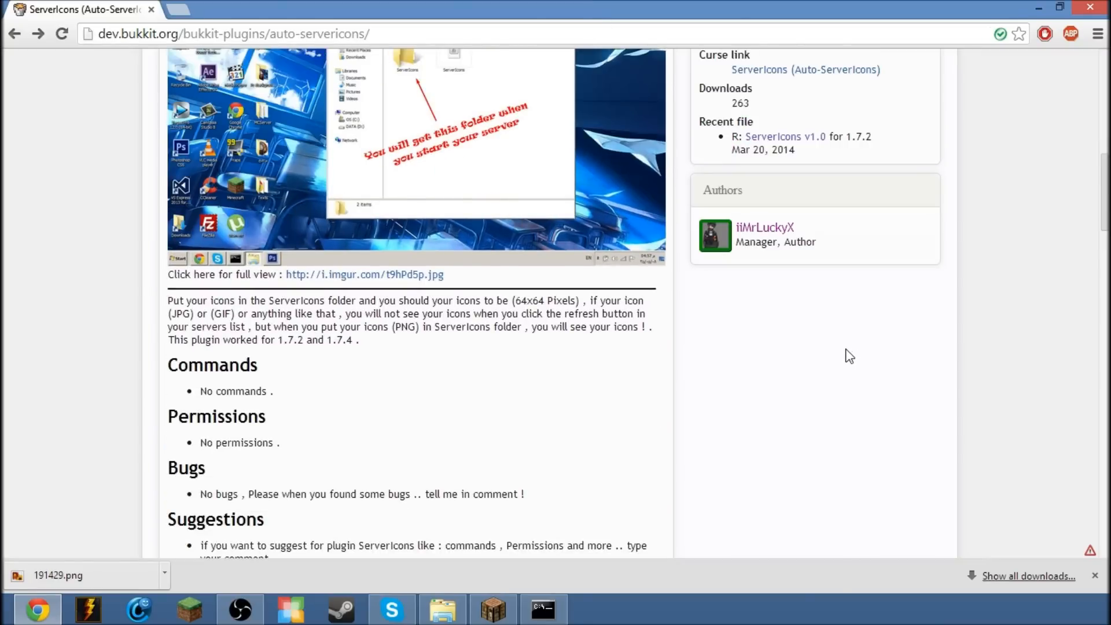
scroll(up, 3)
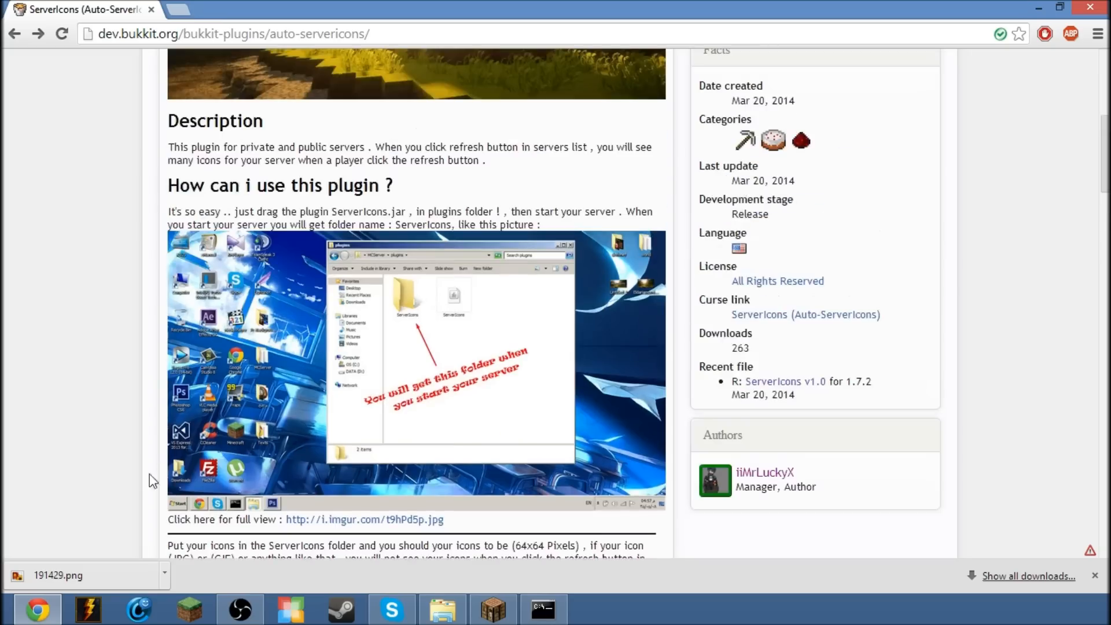
scroll(up, 3)
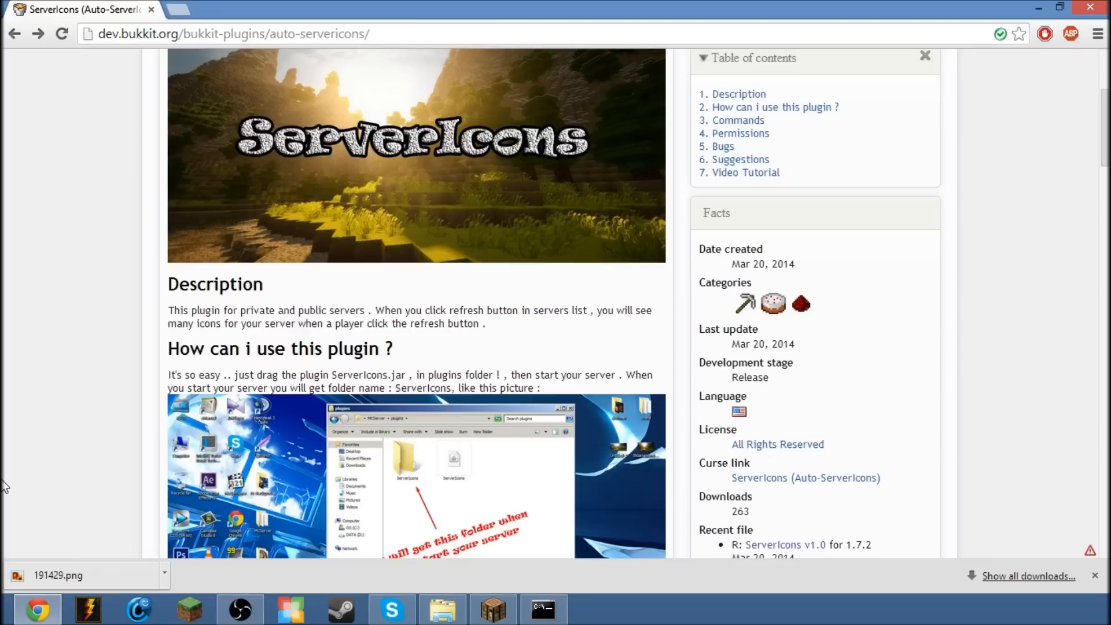
scroll(down, 3)
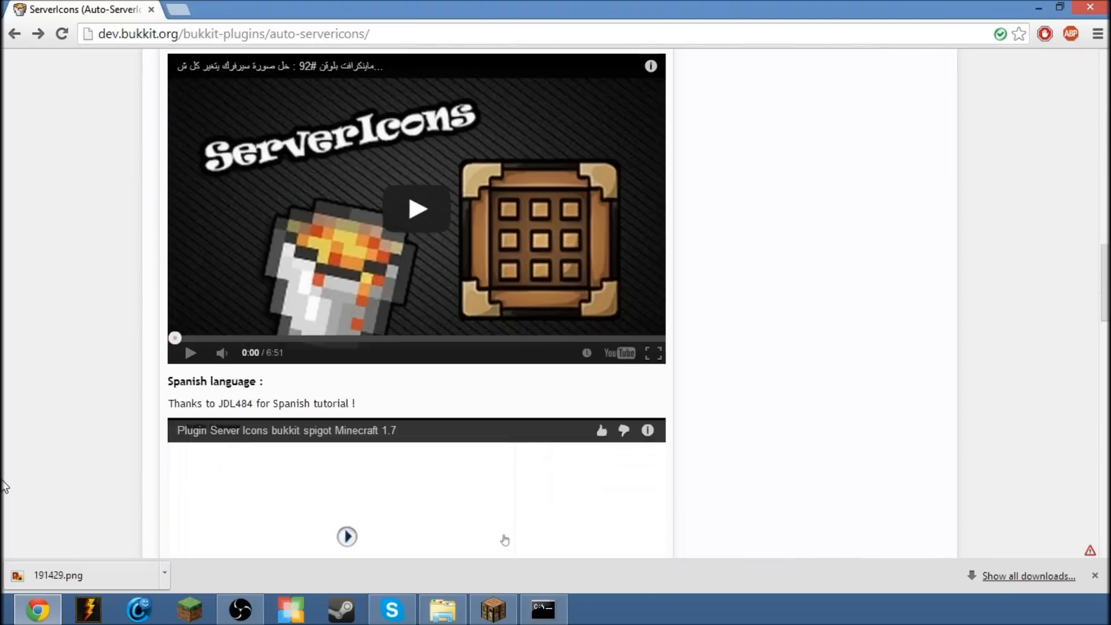
scroll(up, 3)
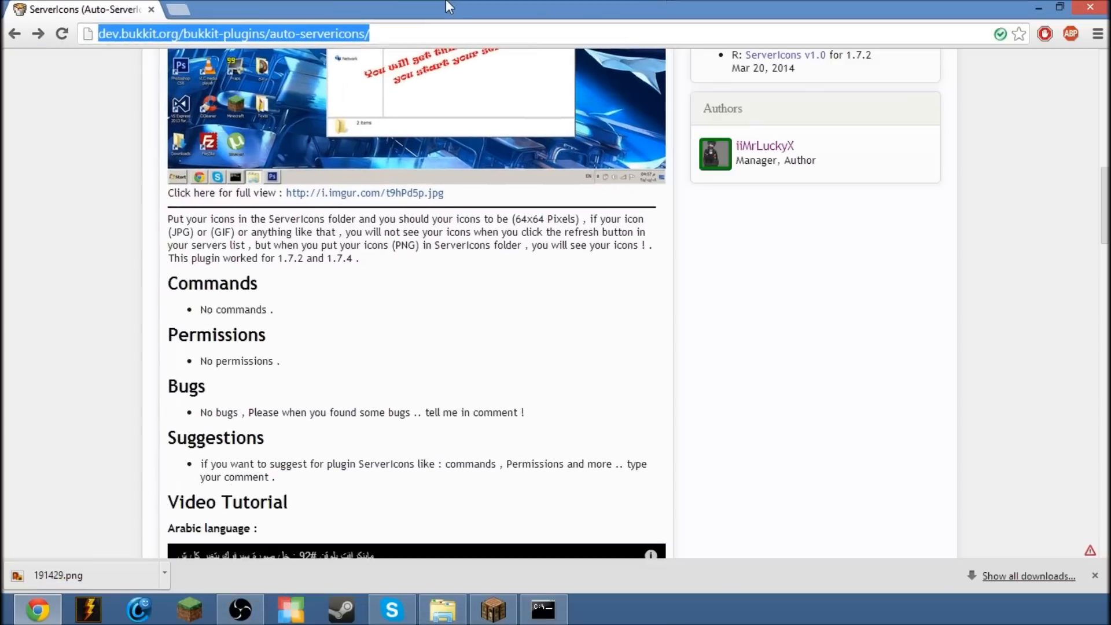
scroll(up, 3)
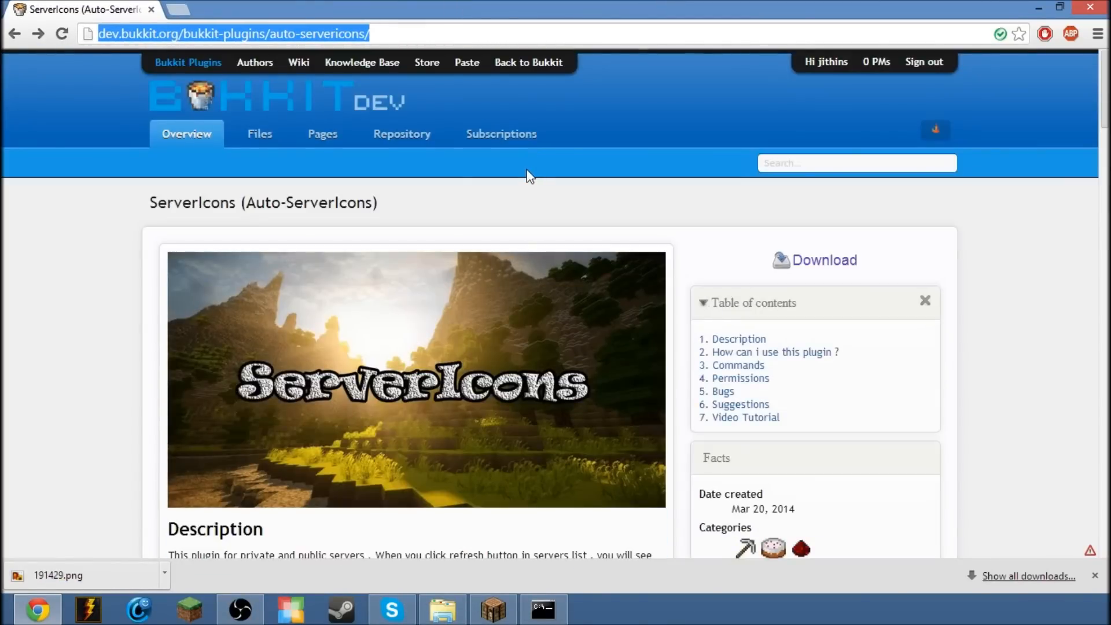
mouse_move(614, 282)
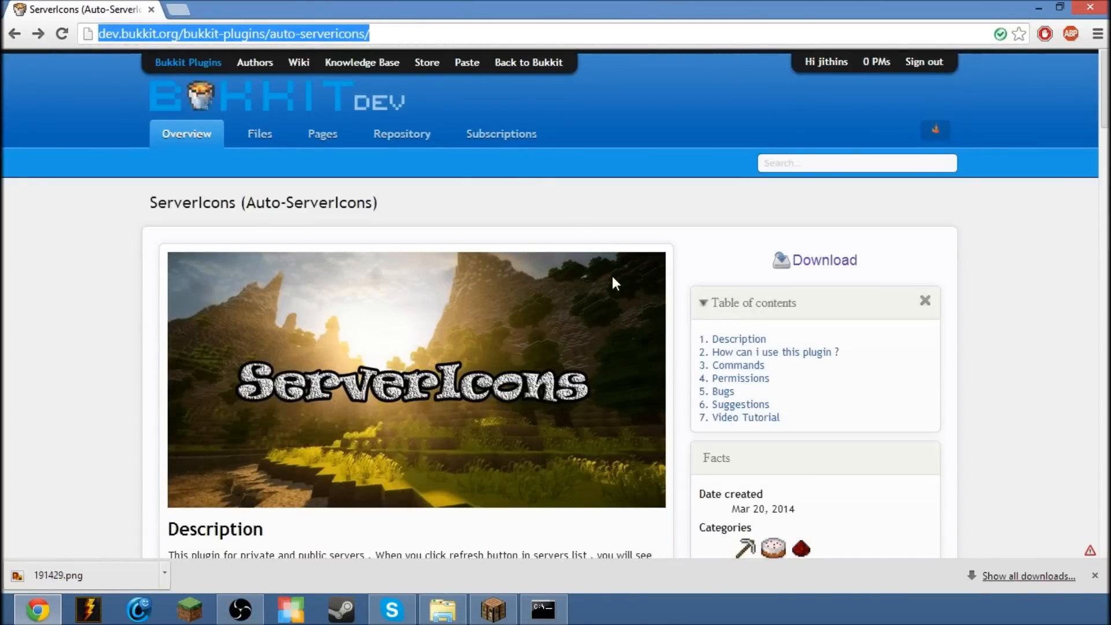
scroll(down, 3)
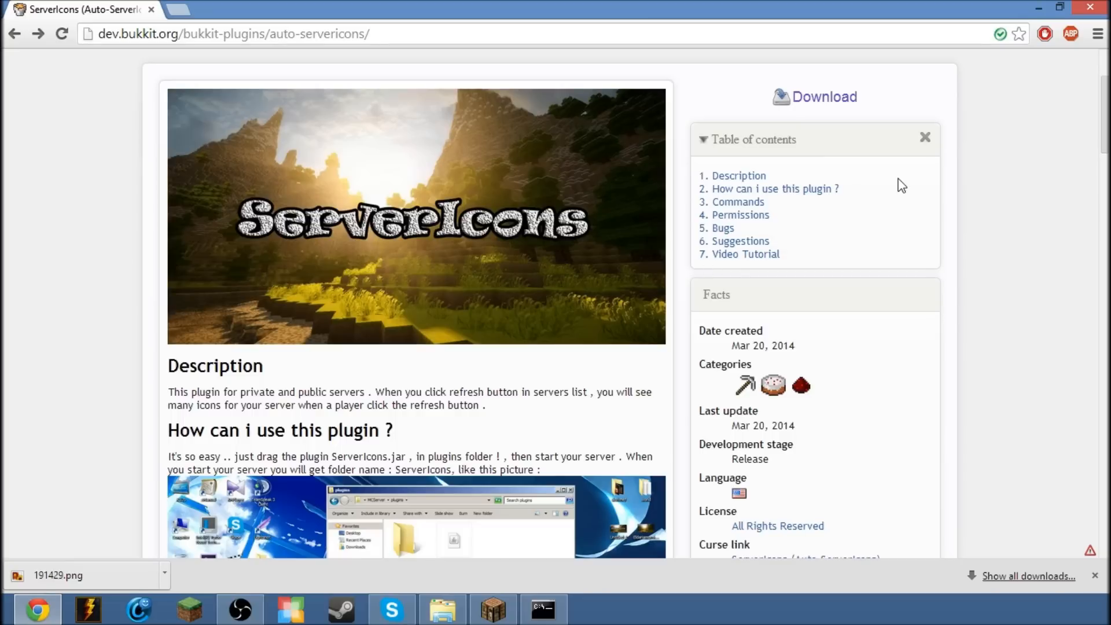